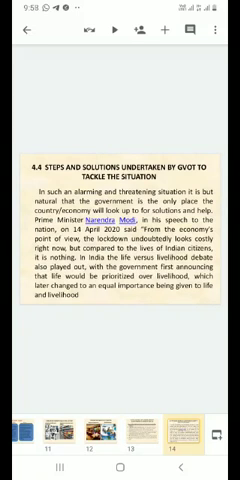
pyautogui.scroll(-3)
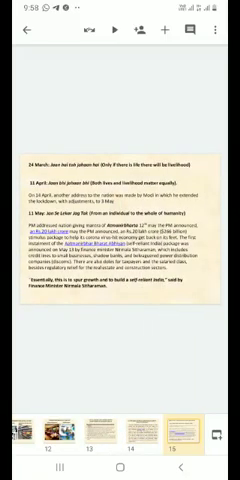